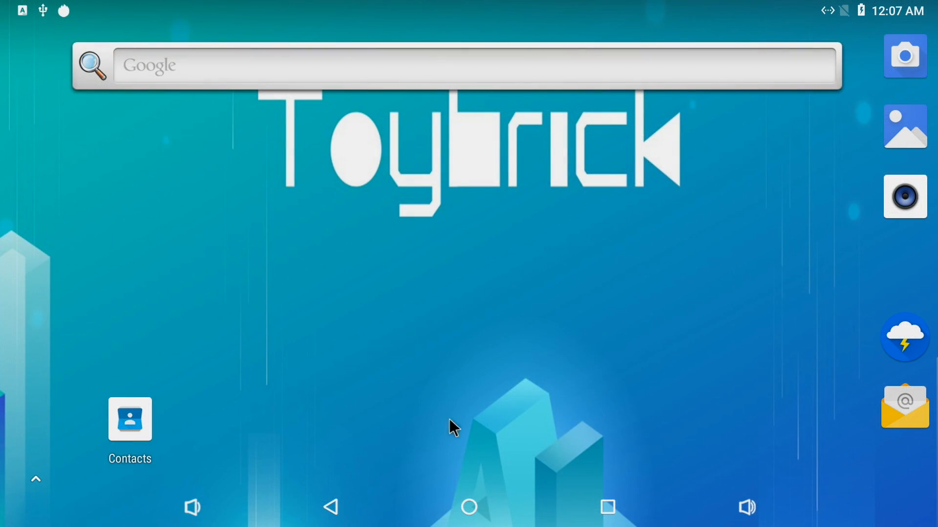
pyautogui.moveTo(490, 416)
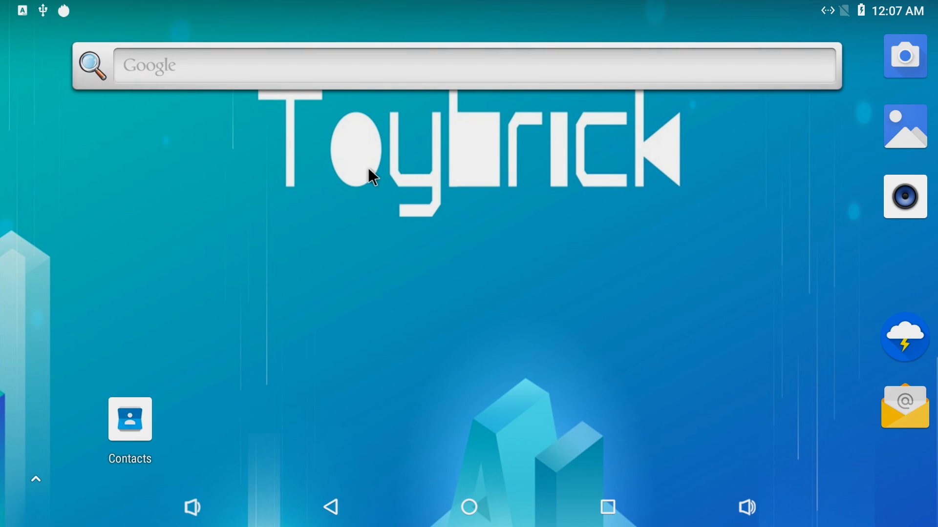
pyautogui.moveTo(299, 157)
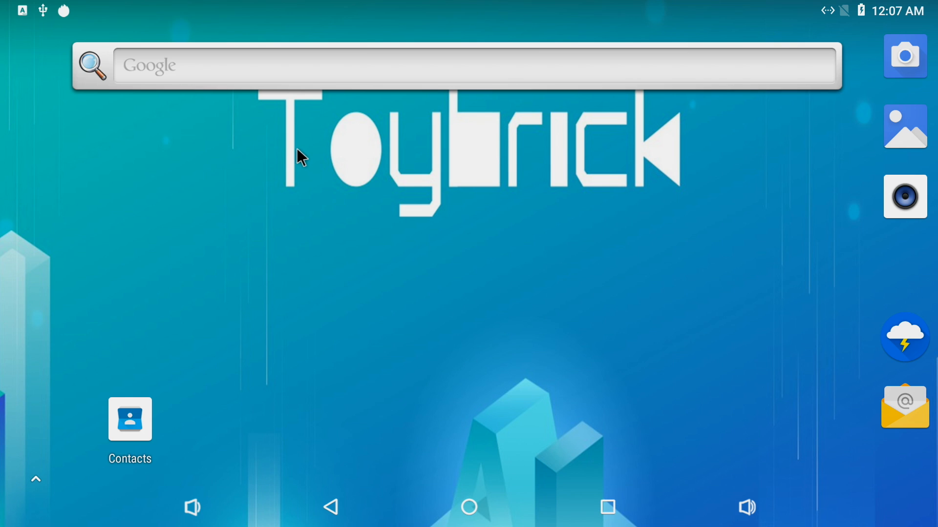
pyautogui.moveTo(529, 179)
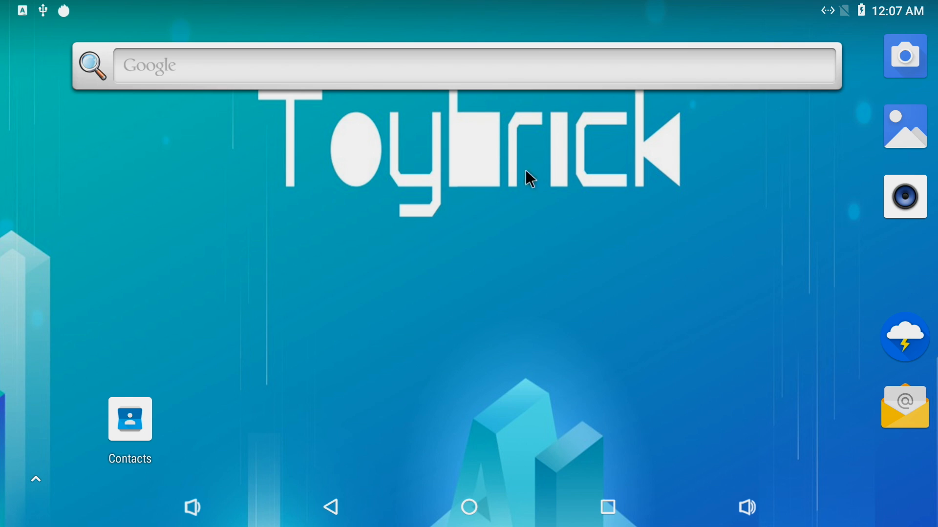
pyautogui.moveTo(422, 203)
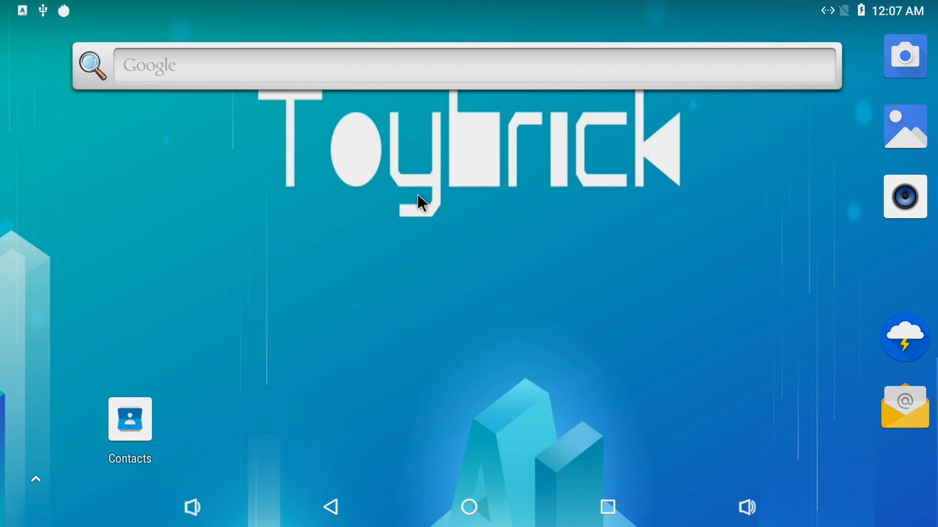
# - Open the app drawer and launch AIDA64 to view hardware specs
pyautogui.click(35, 479)
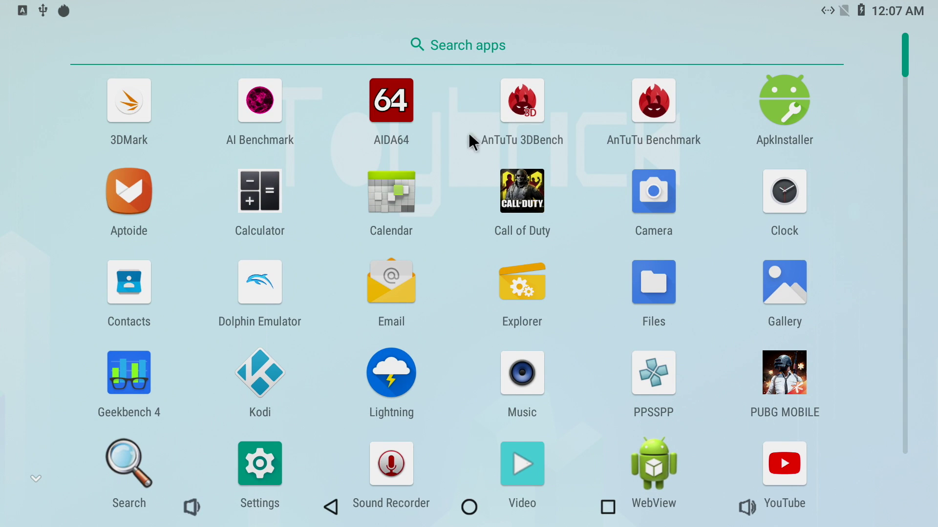
pyautogui.click(391, 99)
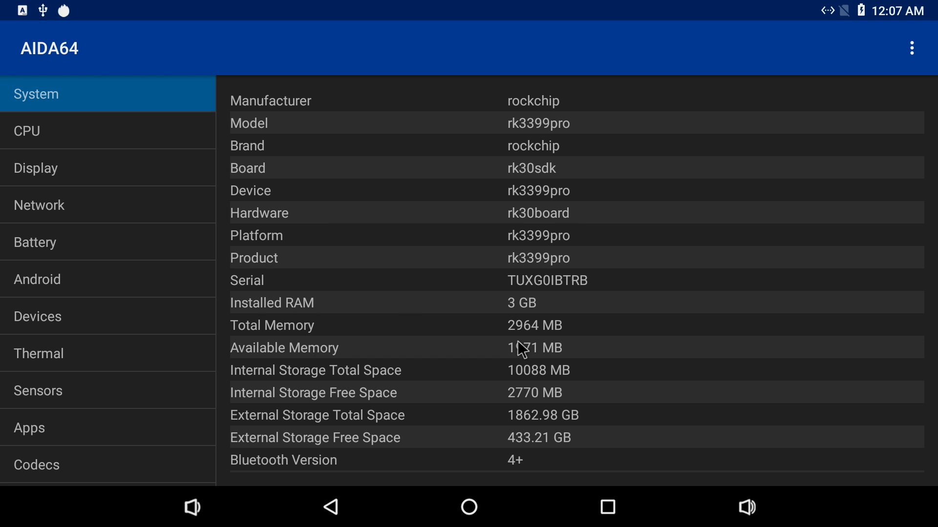
pyautogui.moveTo(550, 309)
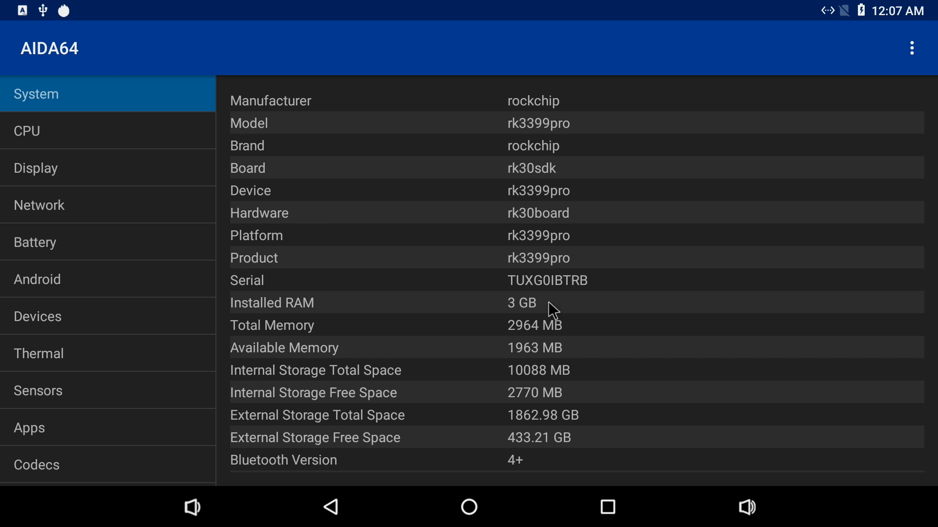
pyautogui.moveTo(527, 314)
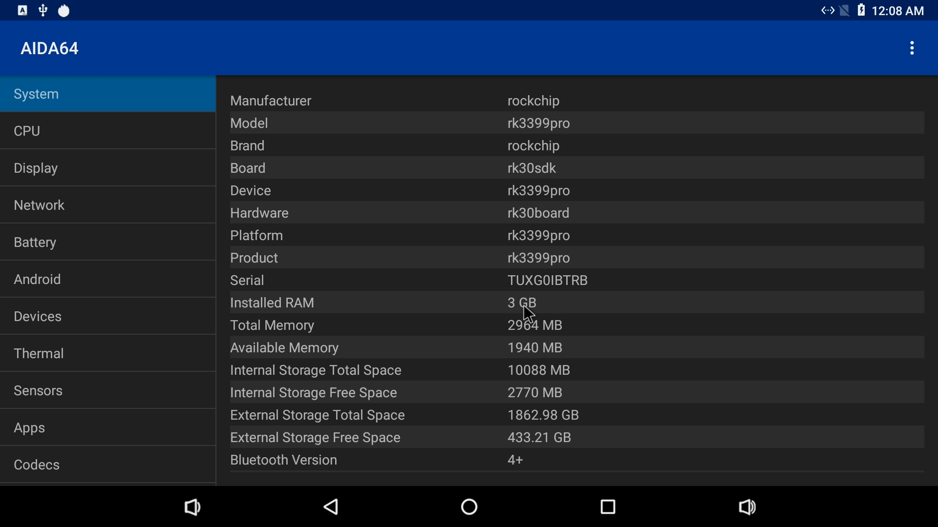
pyautogui.moveTo(537, 344)
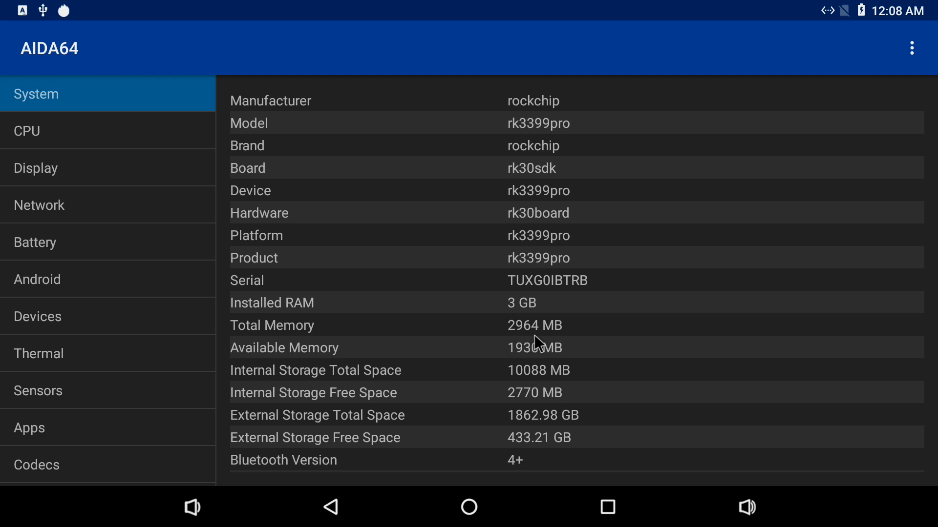
pyautogui.moveTo(6, 199)
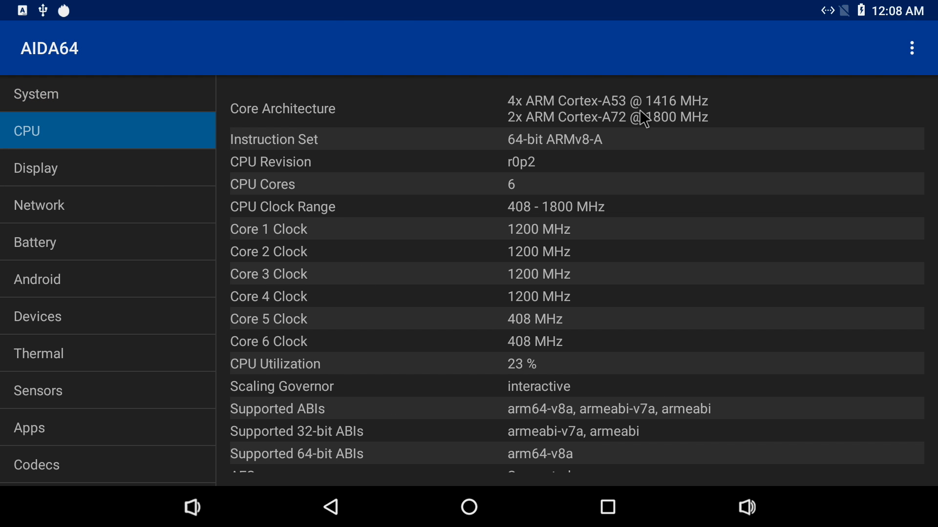
pyautogui.moveTo(553, 191)
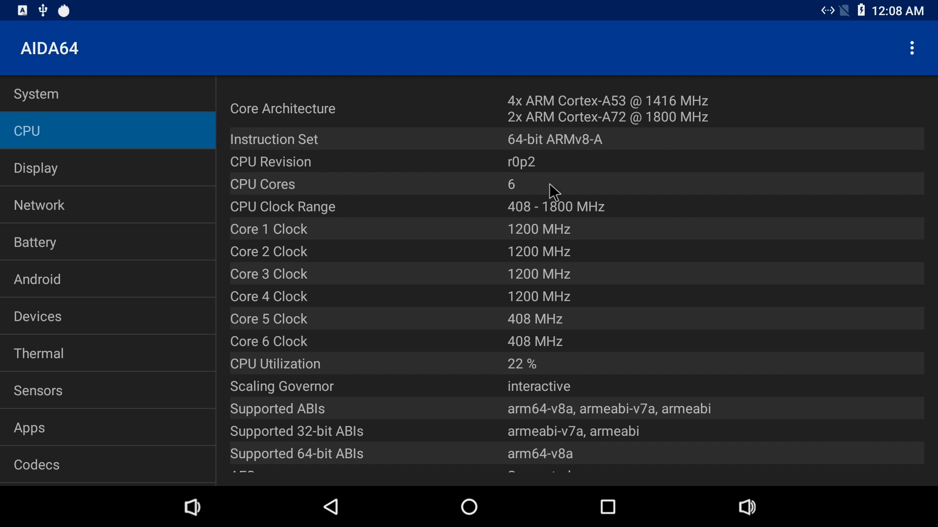
# - Switch AIDA64 to the Display section to view GPU information
pyautogui.click(36, 168)
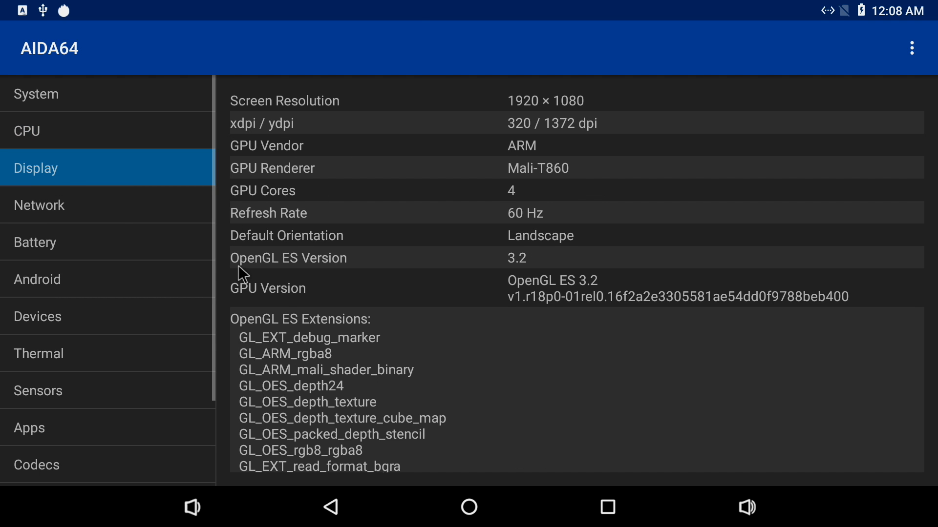
pyautogui.moveTo(565, 303)
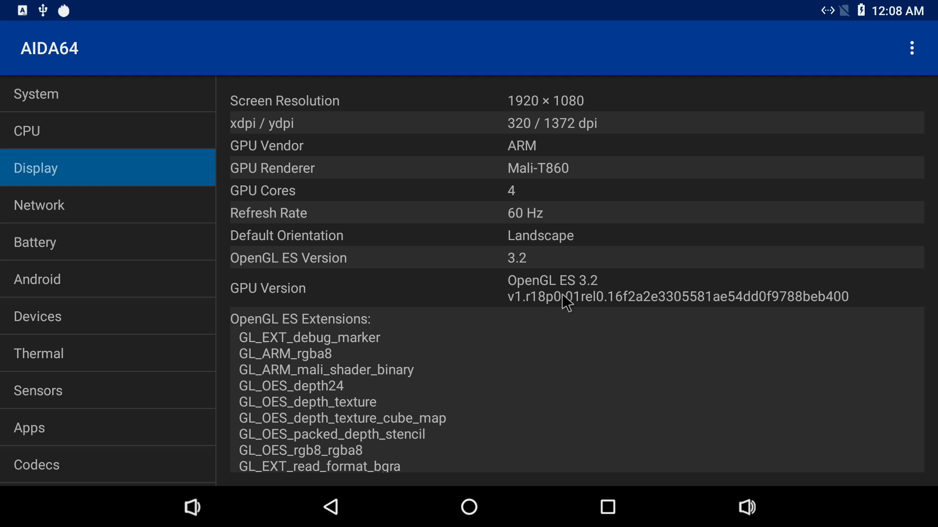
pyautogui.moveTo(568, 302)
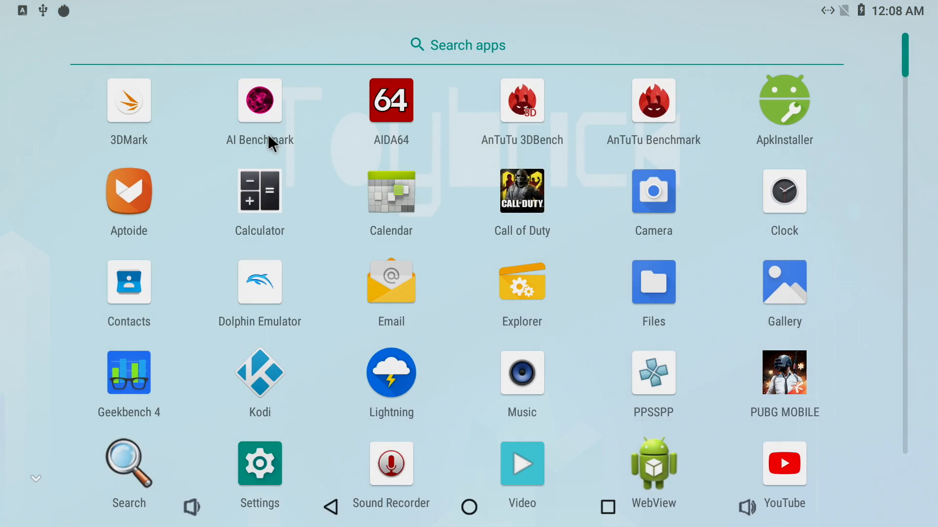
pyautogui.click(259, 99)
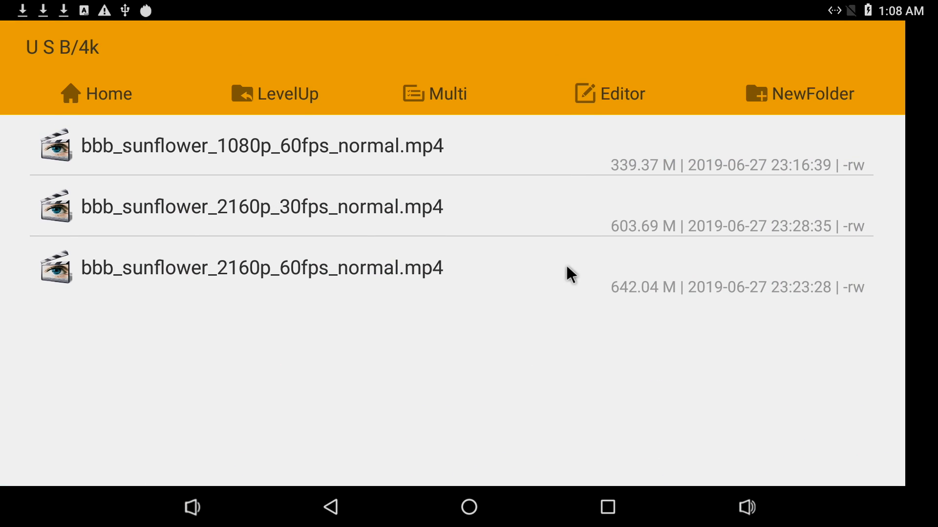
# - Leave the 4k video folder in Explorer and open the app drawer
pyautogui.click(260, 267)
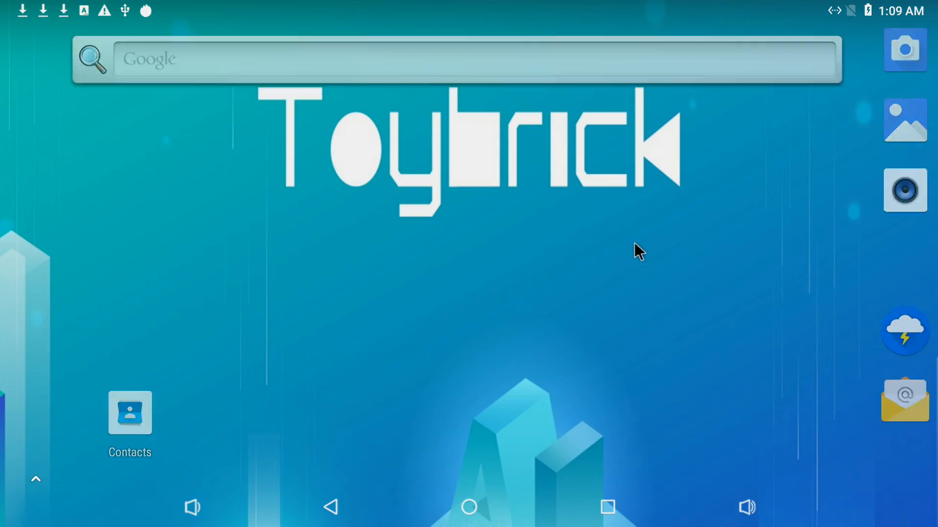
pyautogui.click(35, 479)
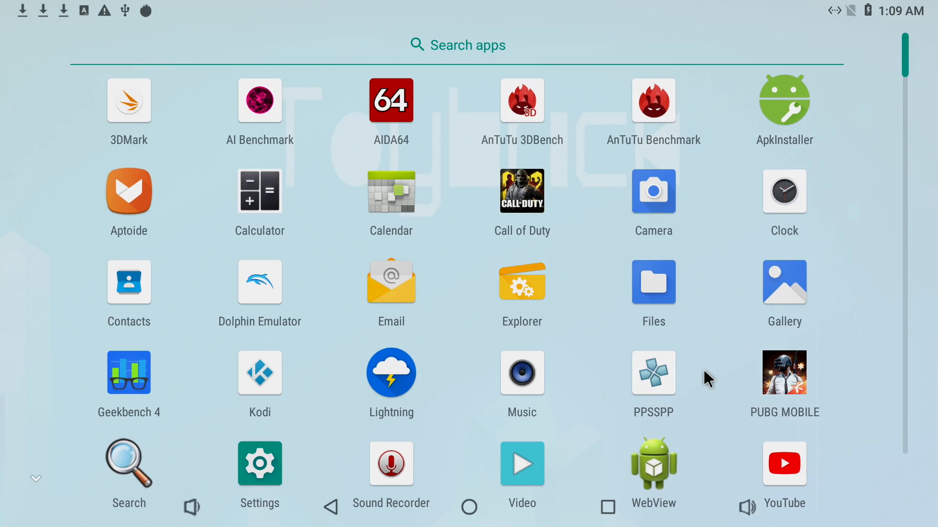